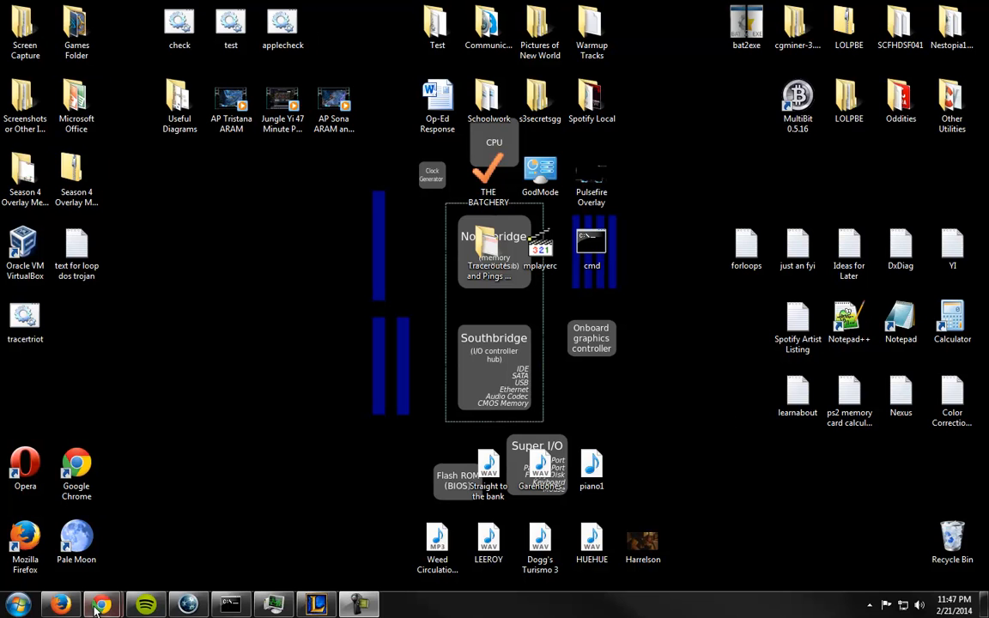
# Show the 'Obtaining a Tracert' support article and scroll to its NA server commands
pyautogui.click(102, 604)
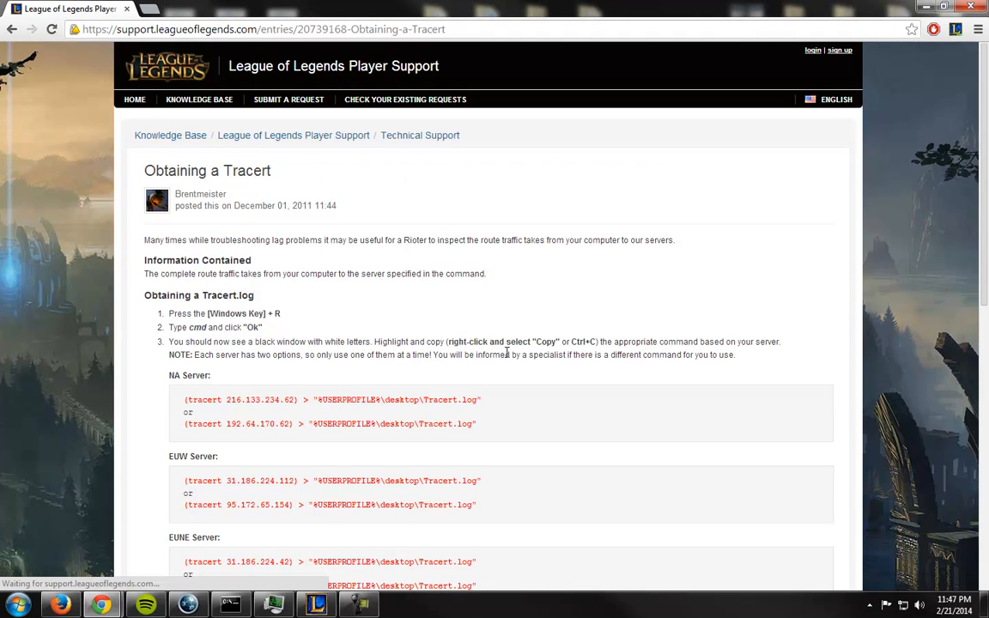
pyautogui.moveTo(536, 401)
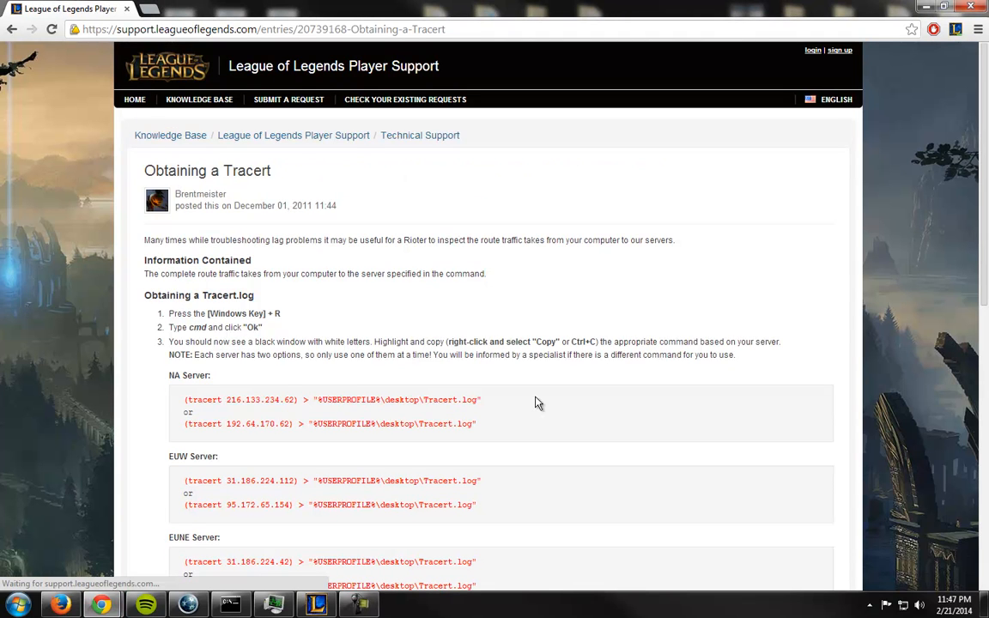
pyautogui.scroll(-3)
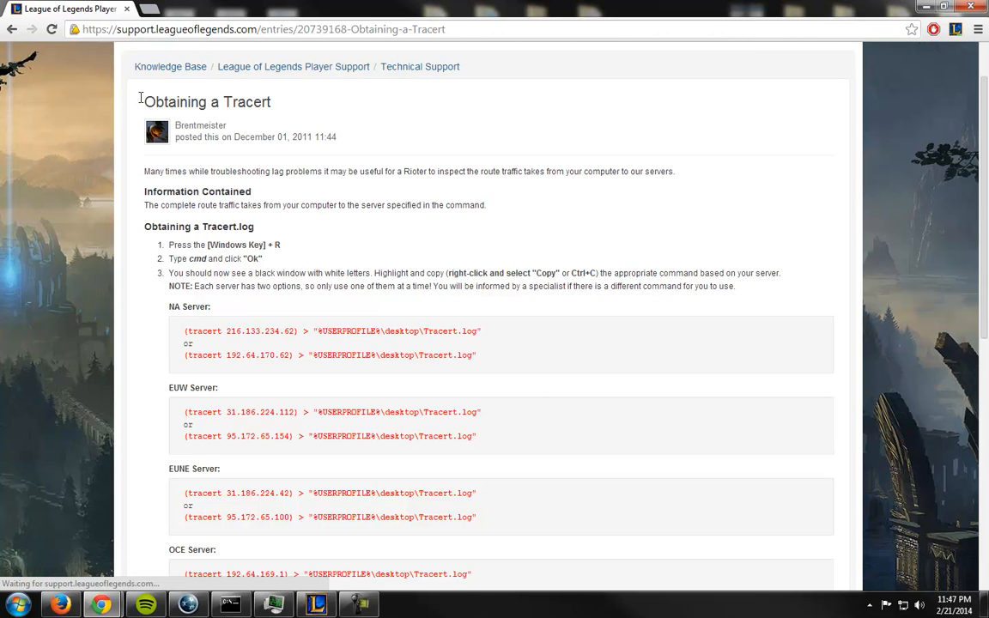
pyautogui.scroll(-3)
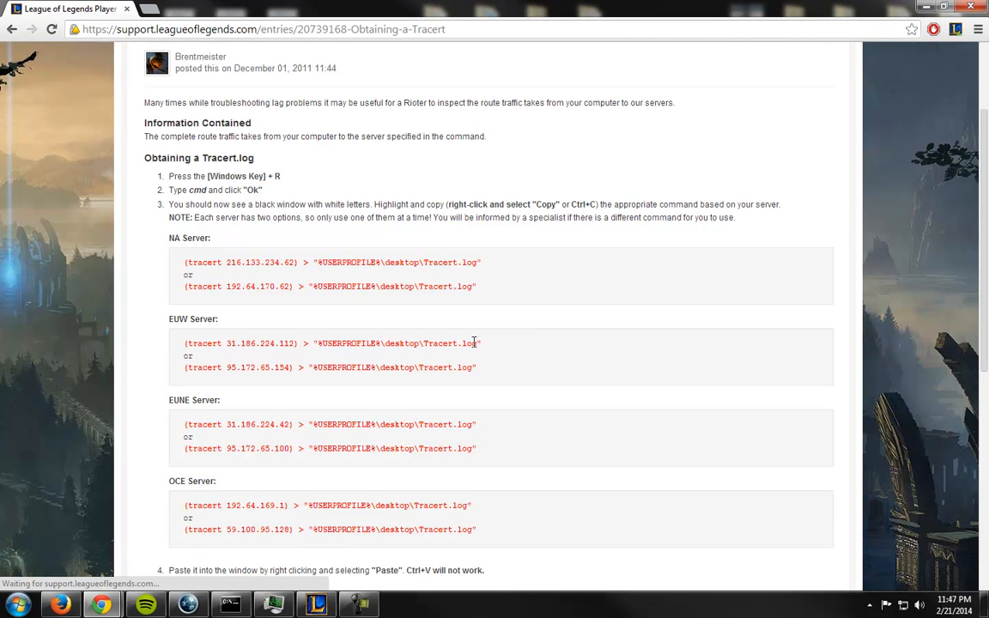
pyautogui.scroll(-3)
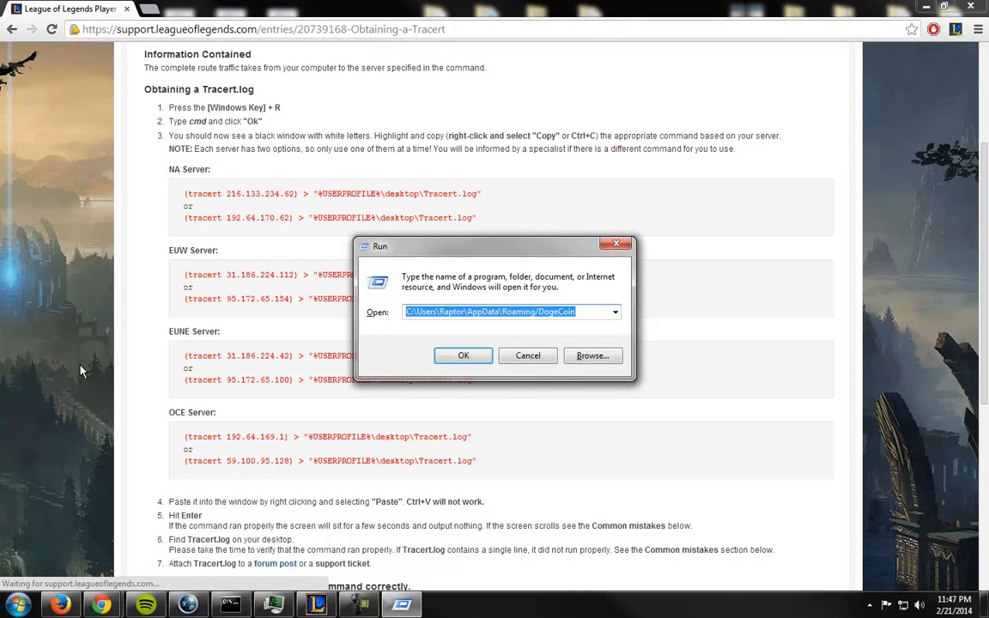
# Launch cmd and run 'tracert riot.ca > tracert.log' to redirect the trace into a log file
pyautogui.click(463, 355)
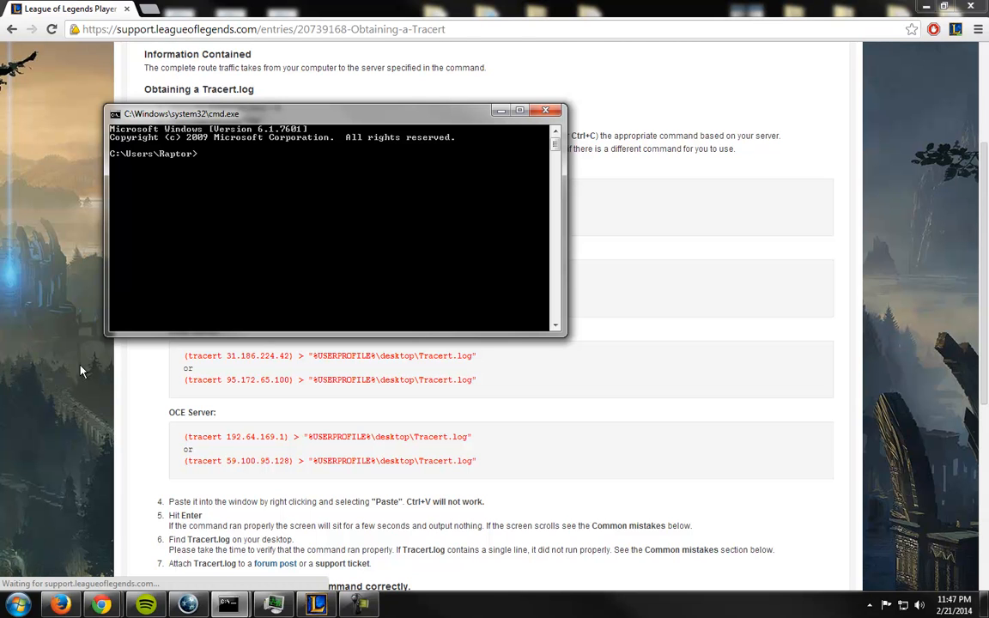
pyautogui.write('tracert')
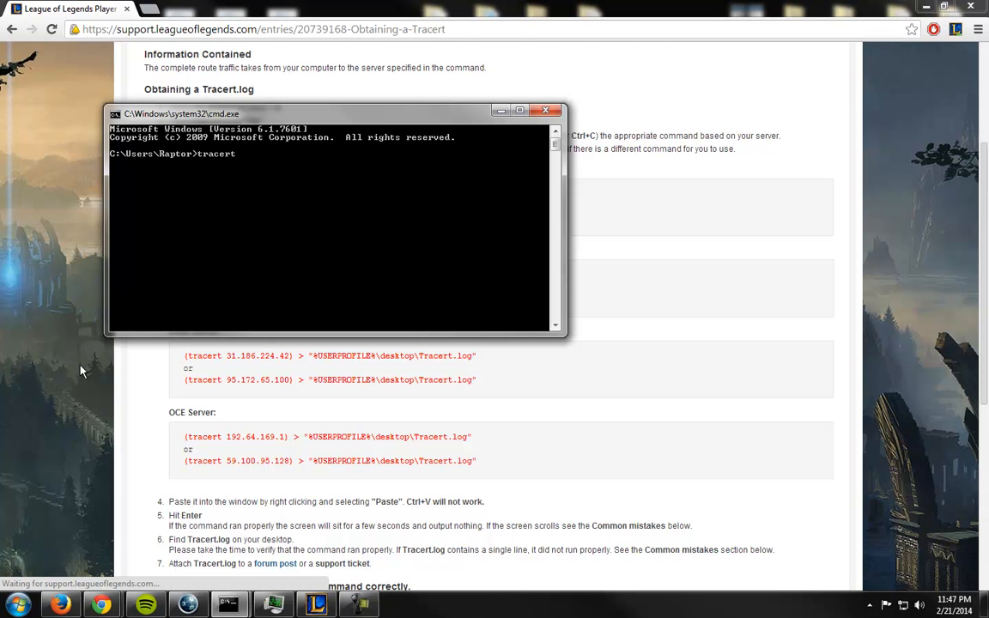
pyautogui.write('riot.ca -t')
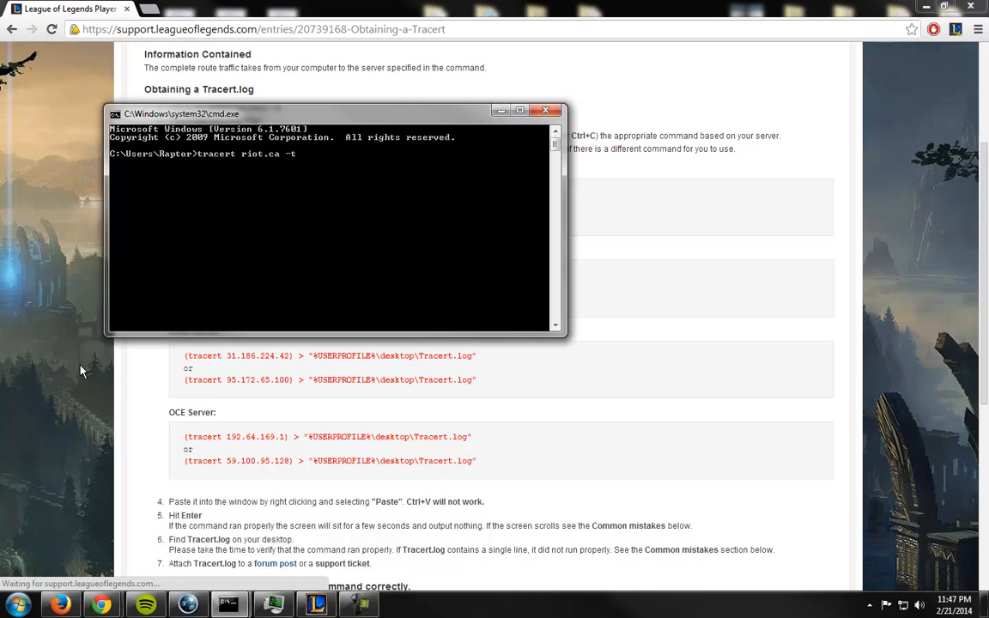
pyautogui.press('Backspace')
pyautogui.write('>')
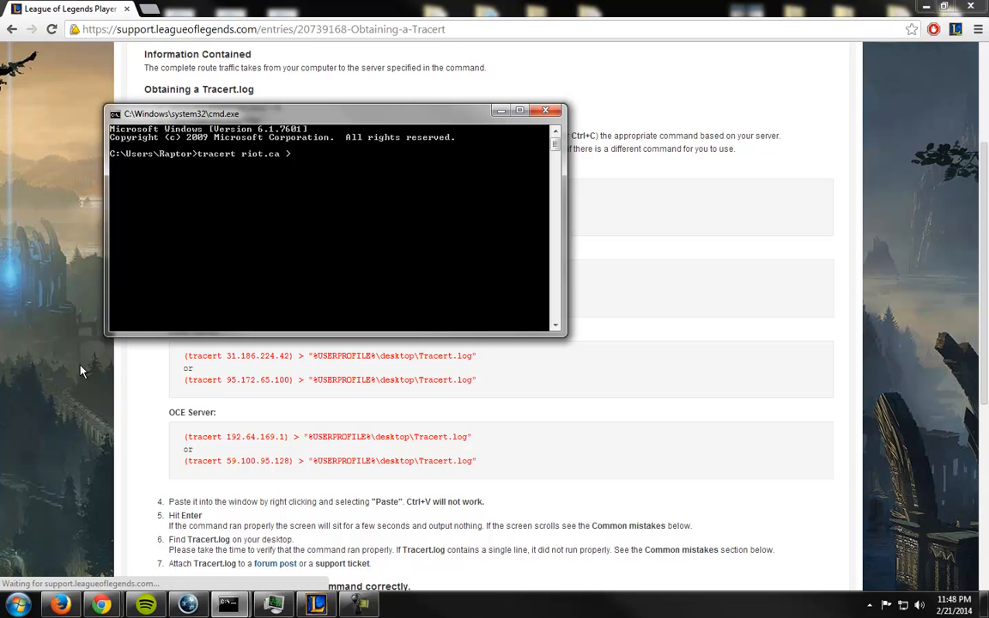
pyautogui.write('tracert.lo')
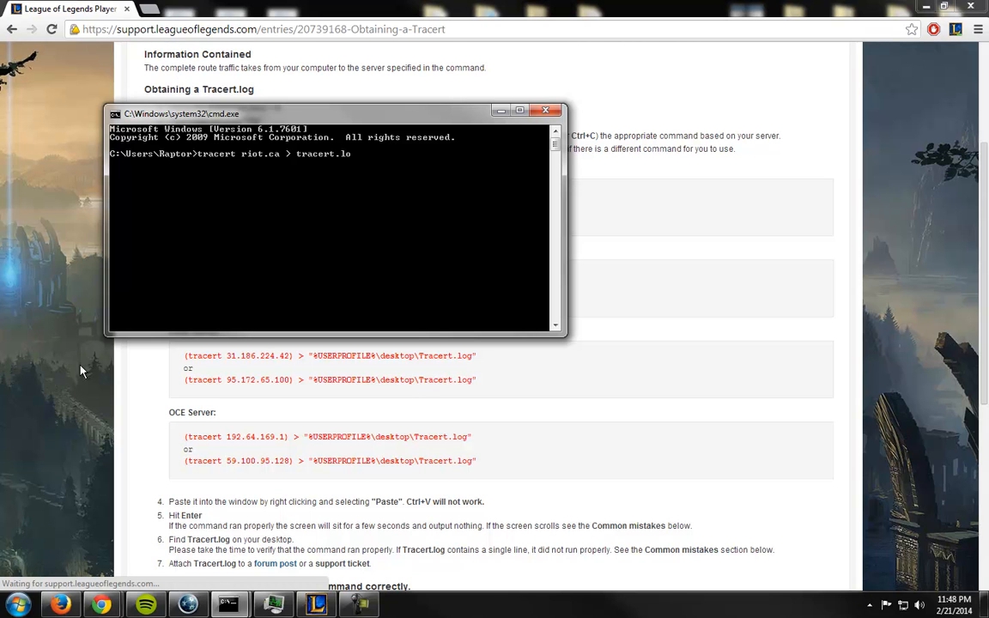
pyautogui.write('g')
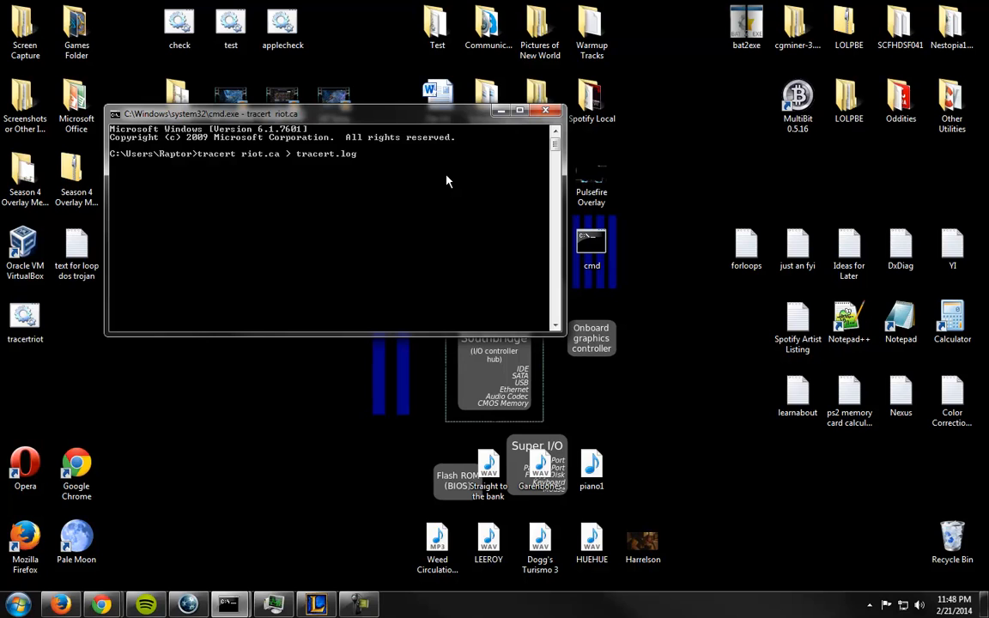
# Stop the trace with Ctrl+C, list the folder with dir/w, then start the tracert batch utility
pyautogui.press('ctrl+c')
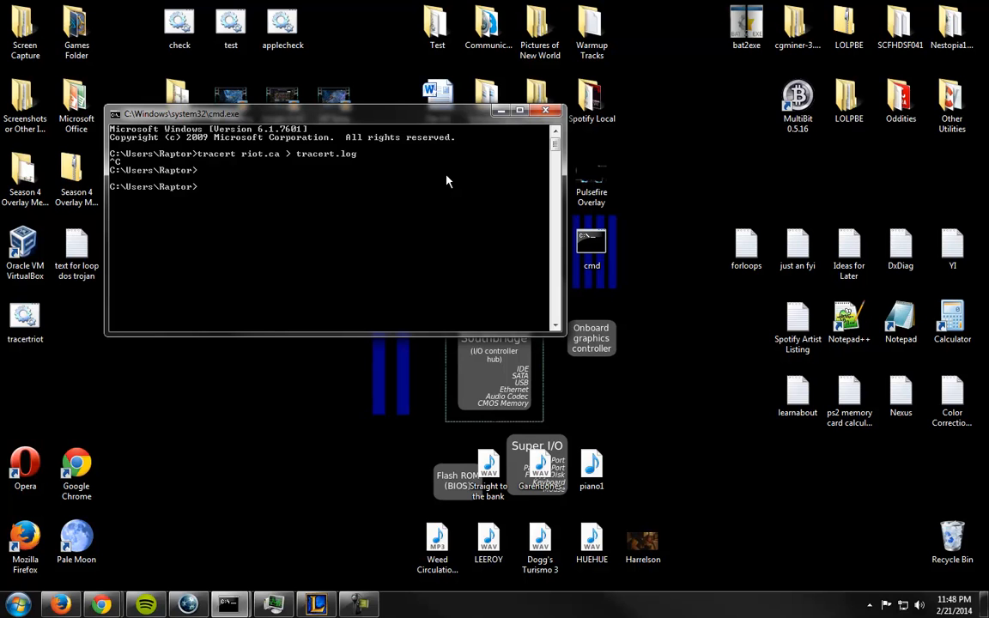
pyautogui.write('dir/w')
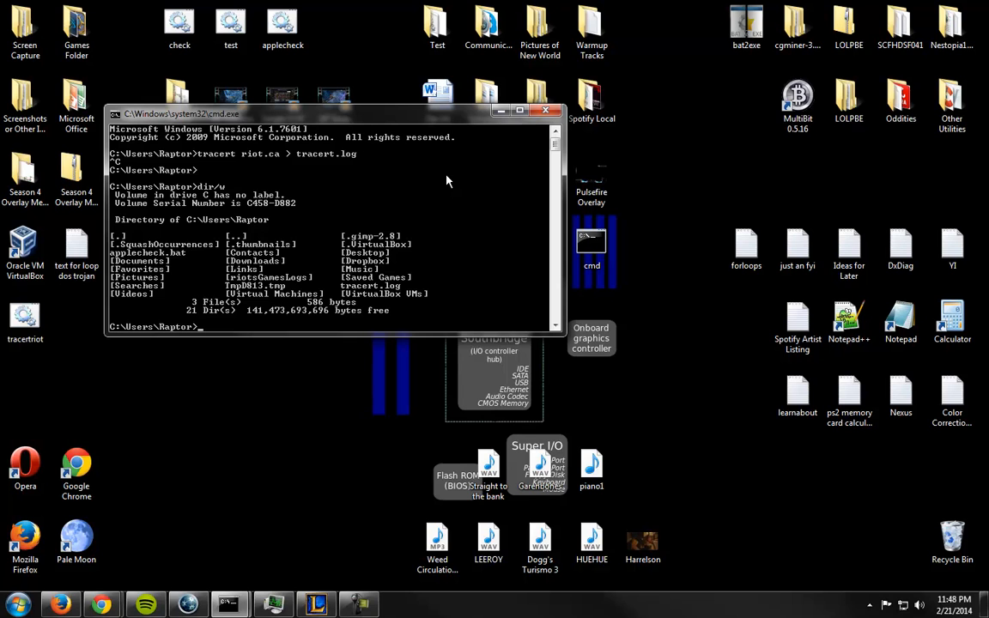
pyautogui.moveTo(350, 294)
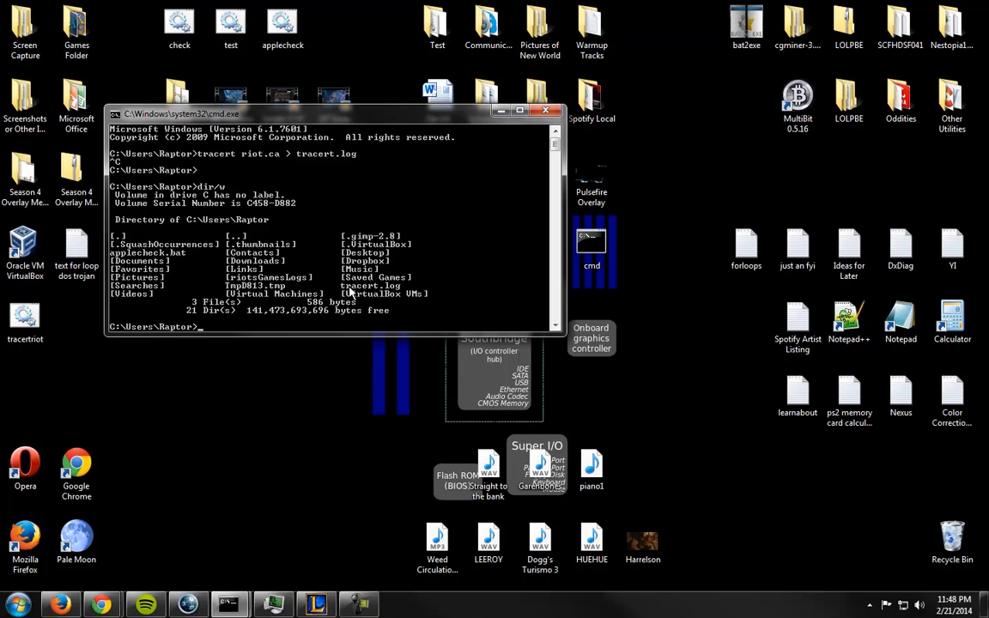
pyautogui.moveTo(480, 299)
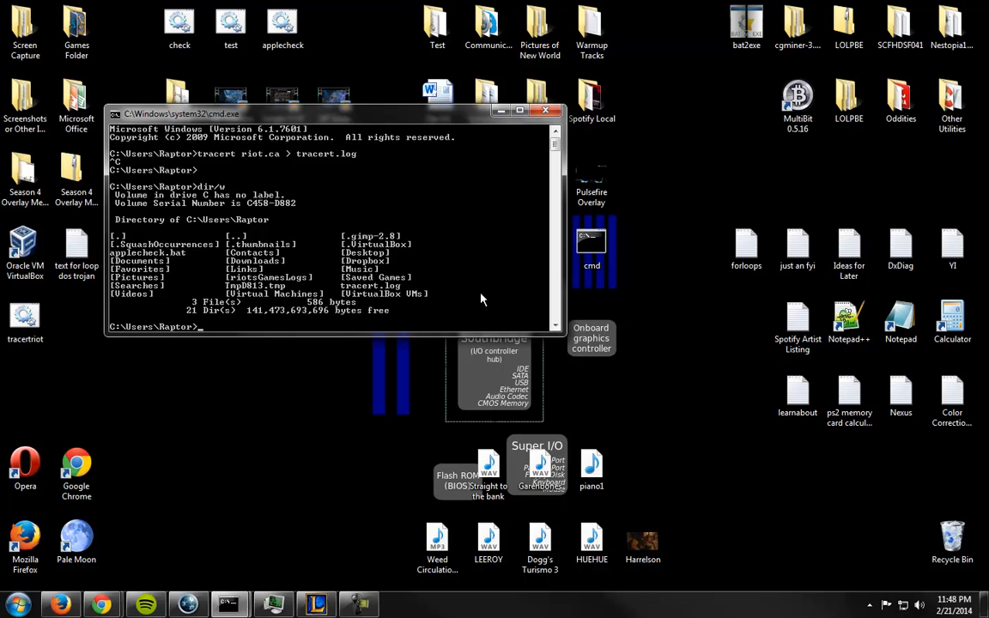
pyautogui.write('tracertl')
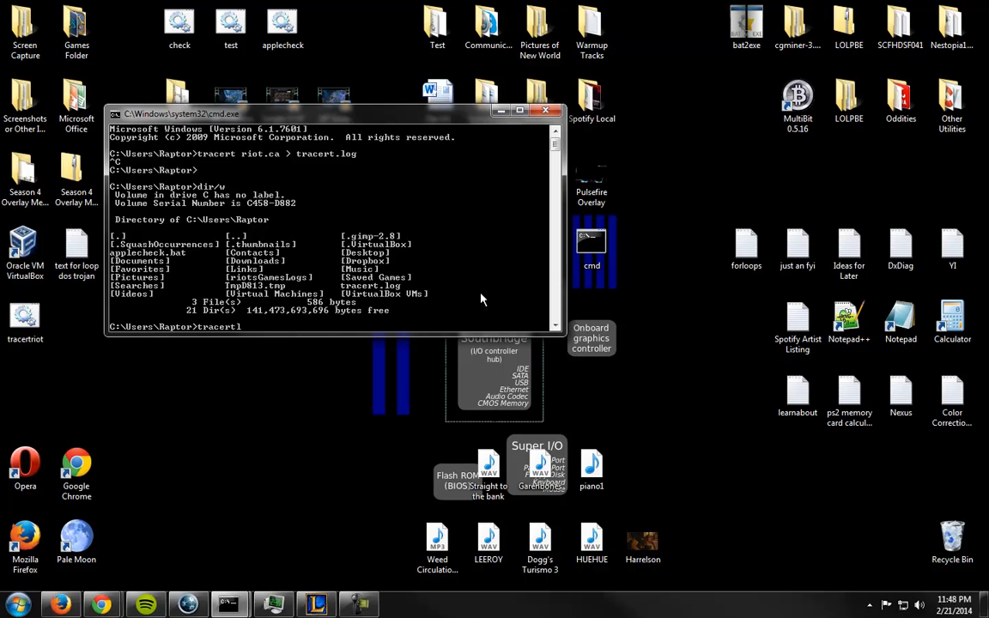
pyautogui.write('.o')
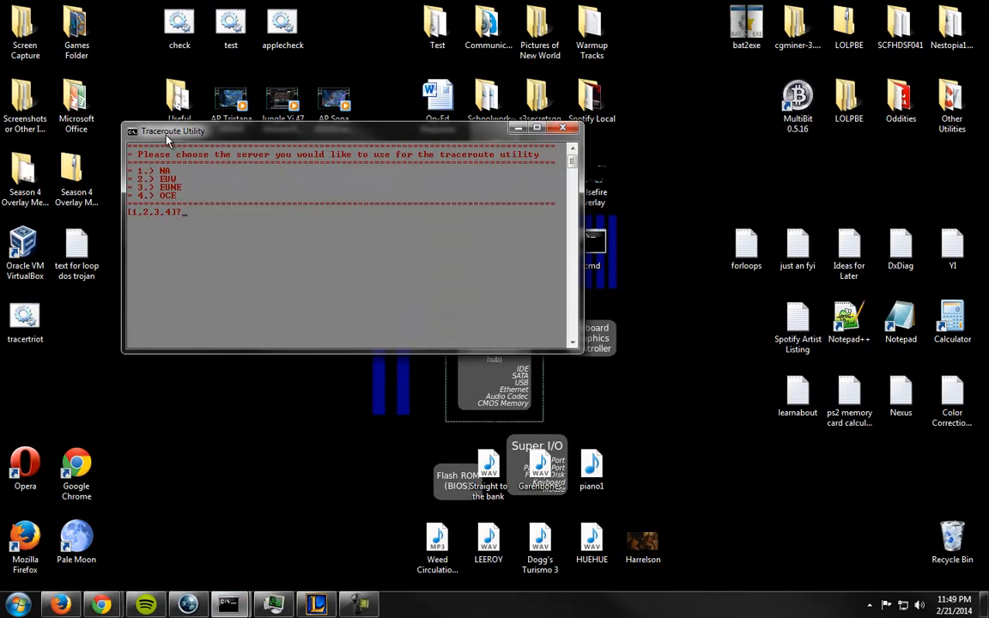
pyautogui.moveTo(223, 161)
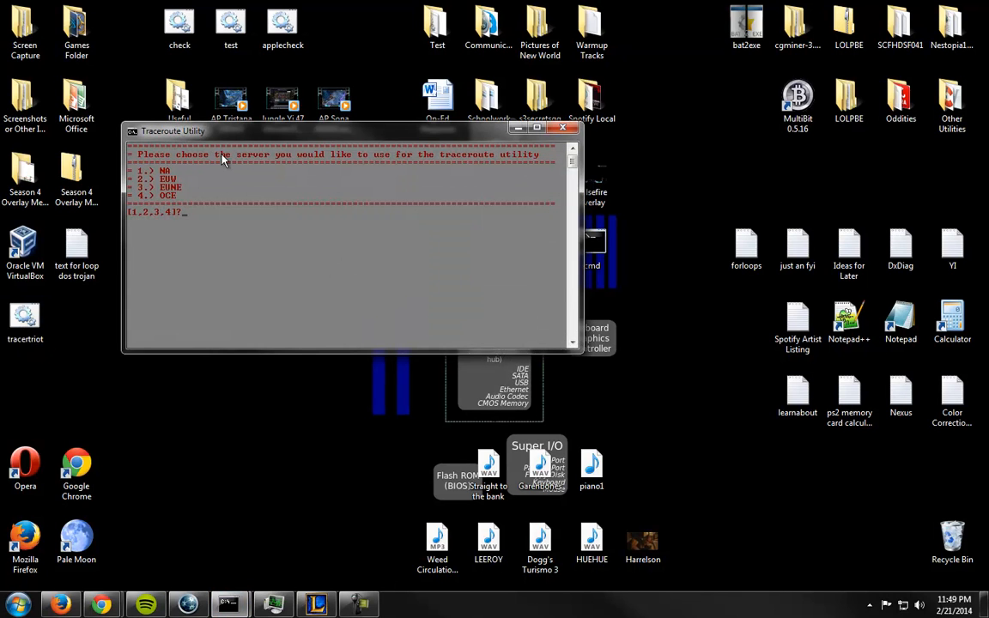
pyautogui.moveTo(237, 254)
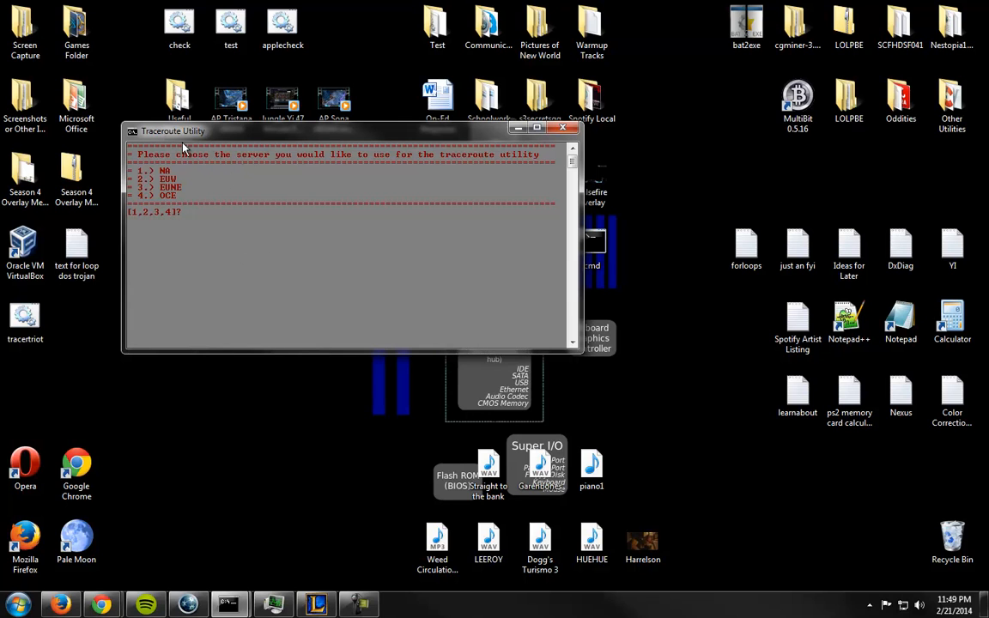
pyautogui.moveTo(547, 168)
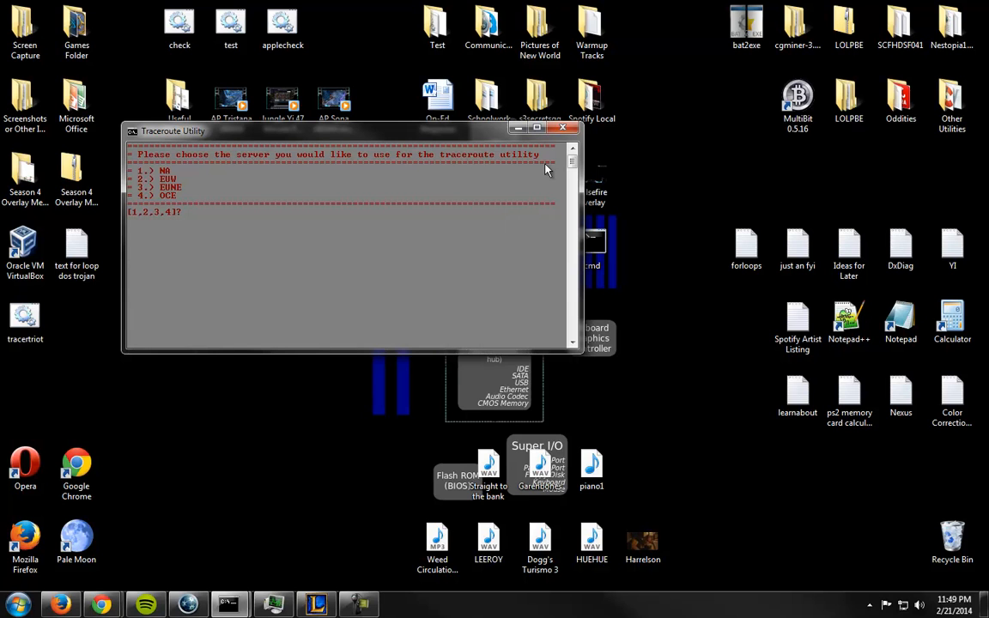
# Choose option 1 (NA) in the utility and select the traceroute batch file on the desktop
pyautogui.write('1')
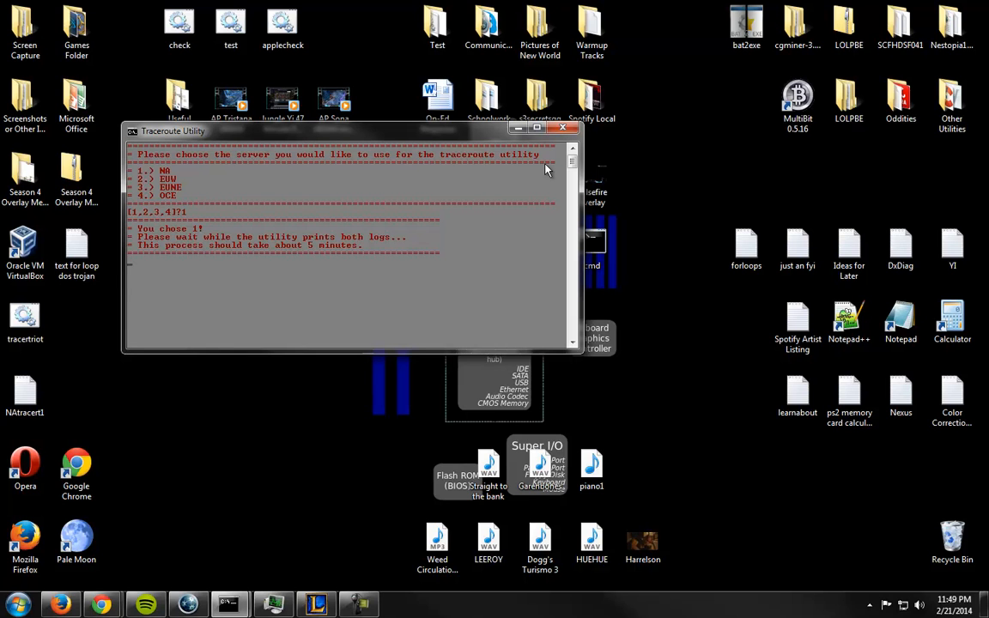
pyautogui.click(24, 315)
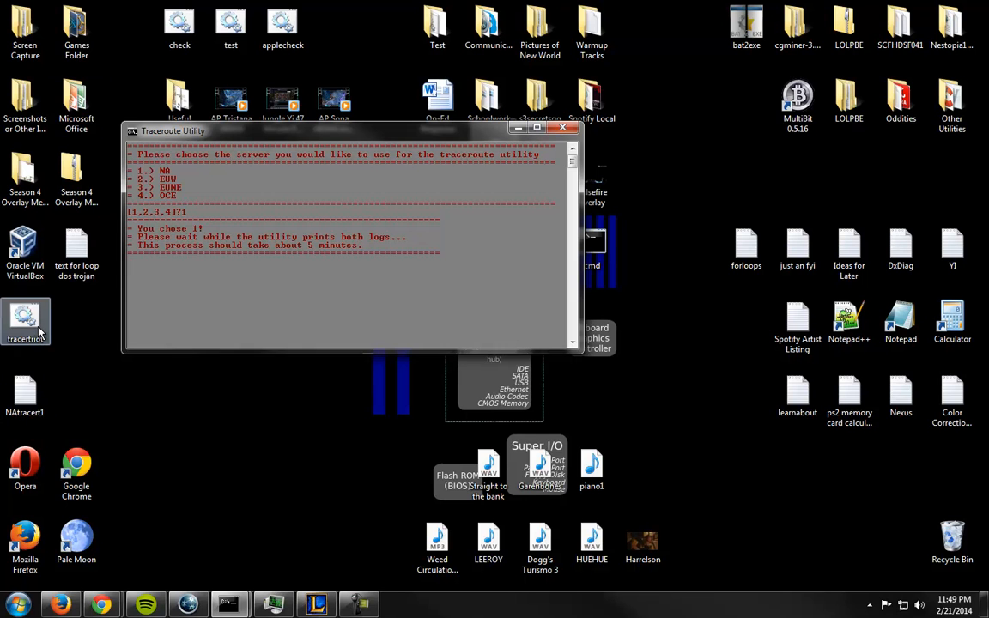
pyautogui.click(15, 604)
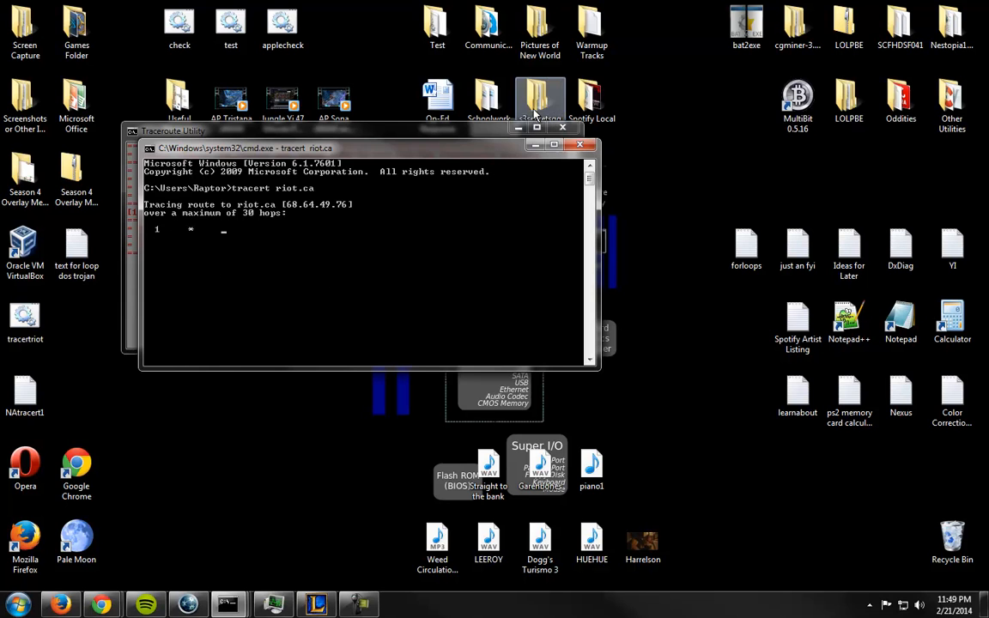
# Open tracertroot.bat in Notepad++ and scroll through its menu, verify and NA/EUW tracert sections
pyautogui.rightClick(24, 322)
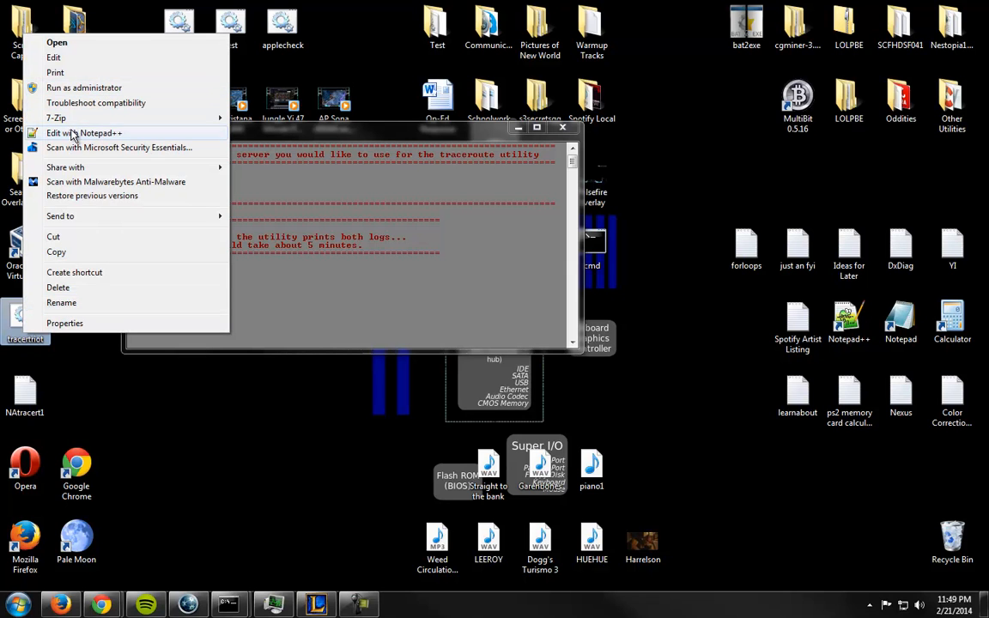
pyautogui.click(82, 133)
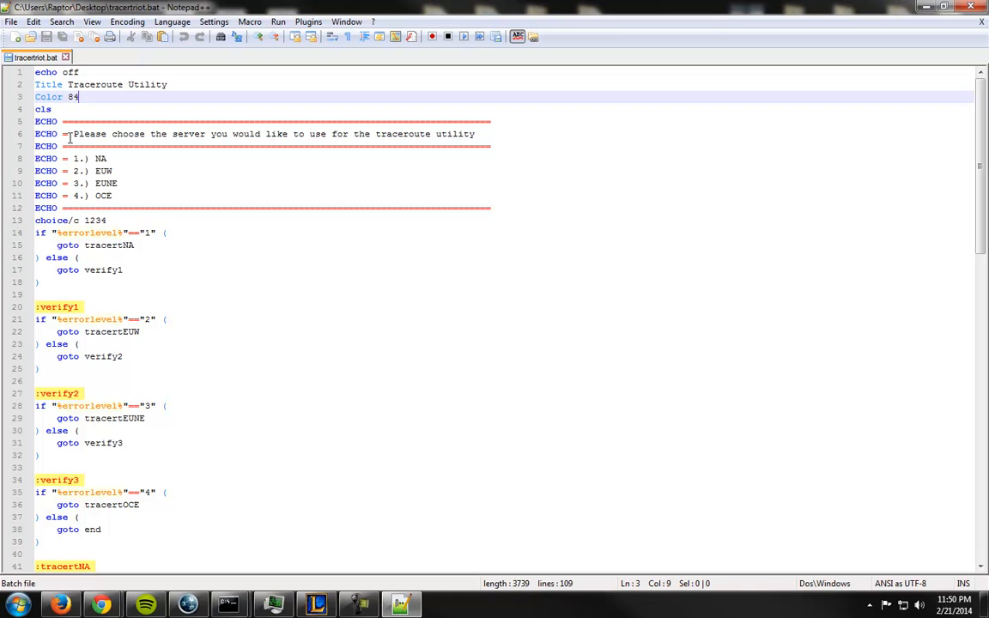
pyautogui.scroll(-3)
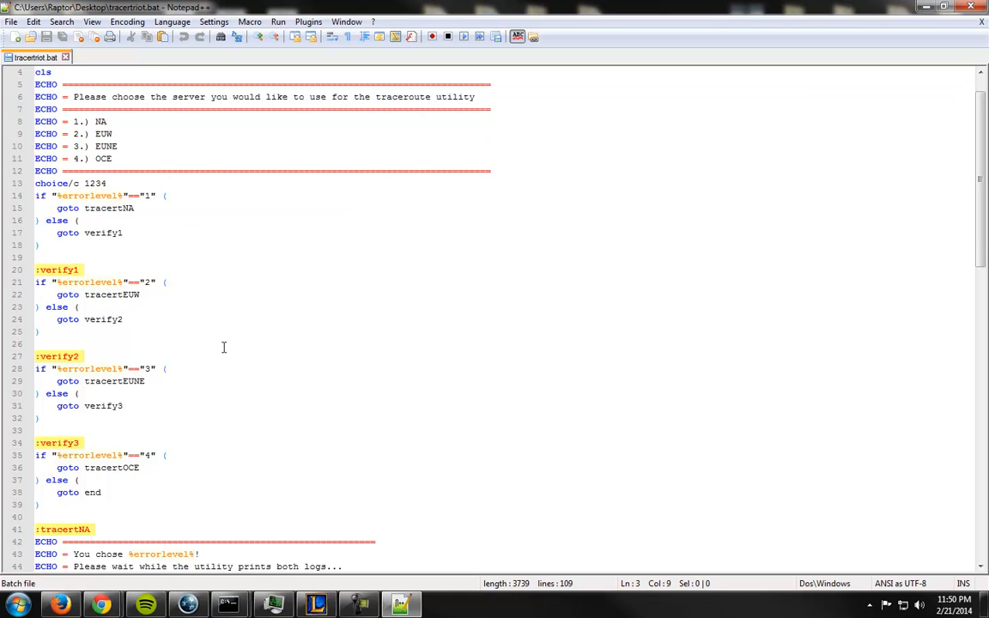
pyautogui.moveTo(98, 426)
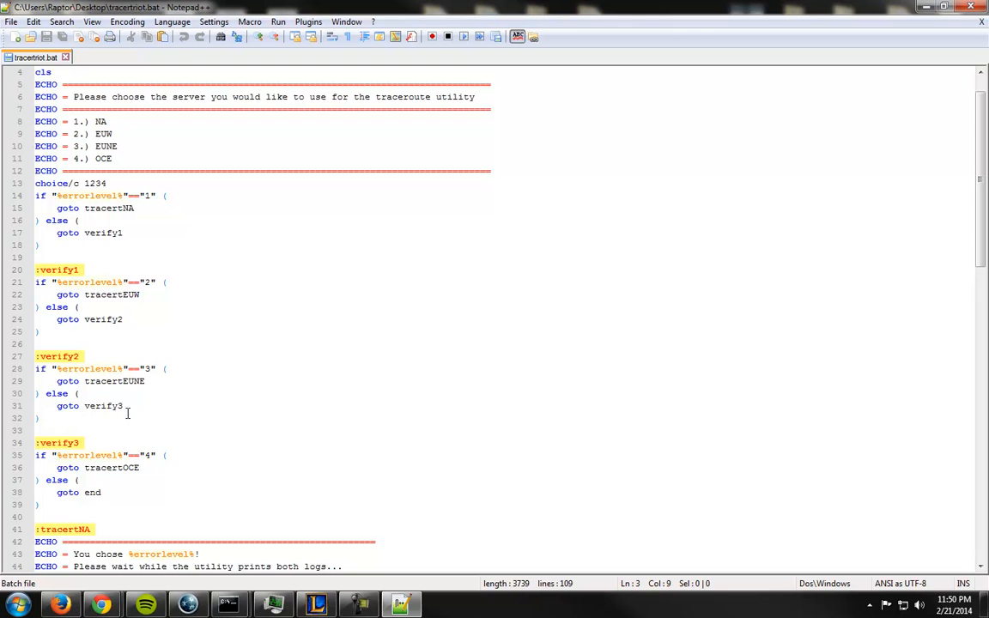
pyautogui.moveTo(151, 447)
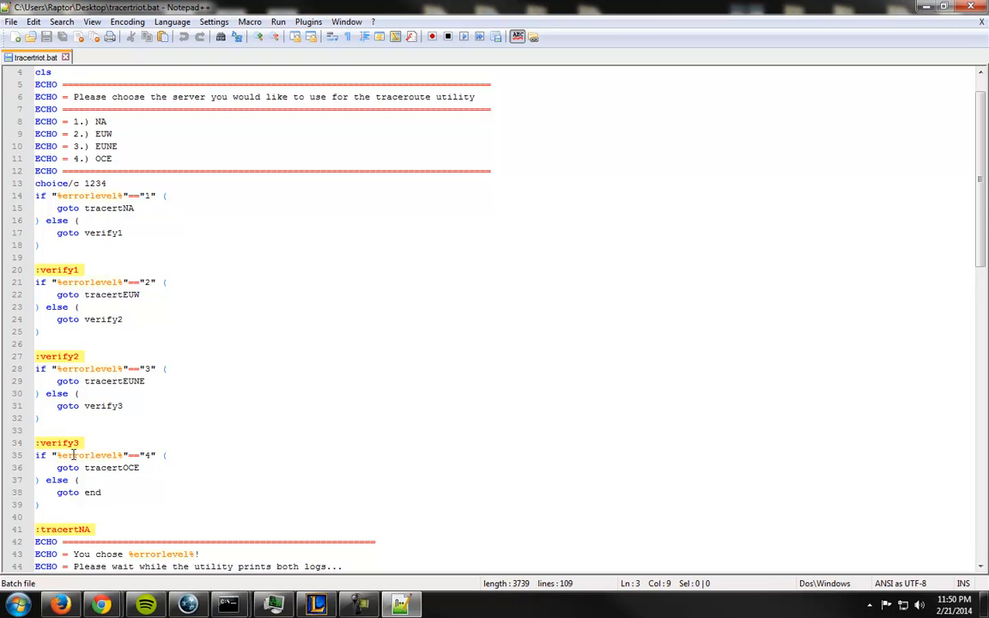
pyautogui.scroll(-3)
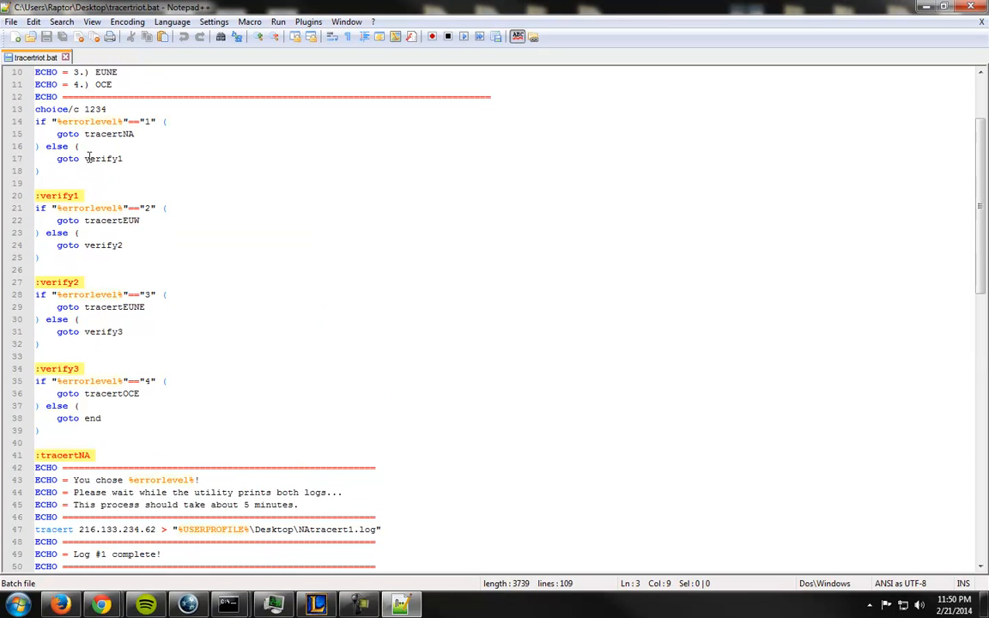
pyautogui.scroll(-3)
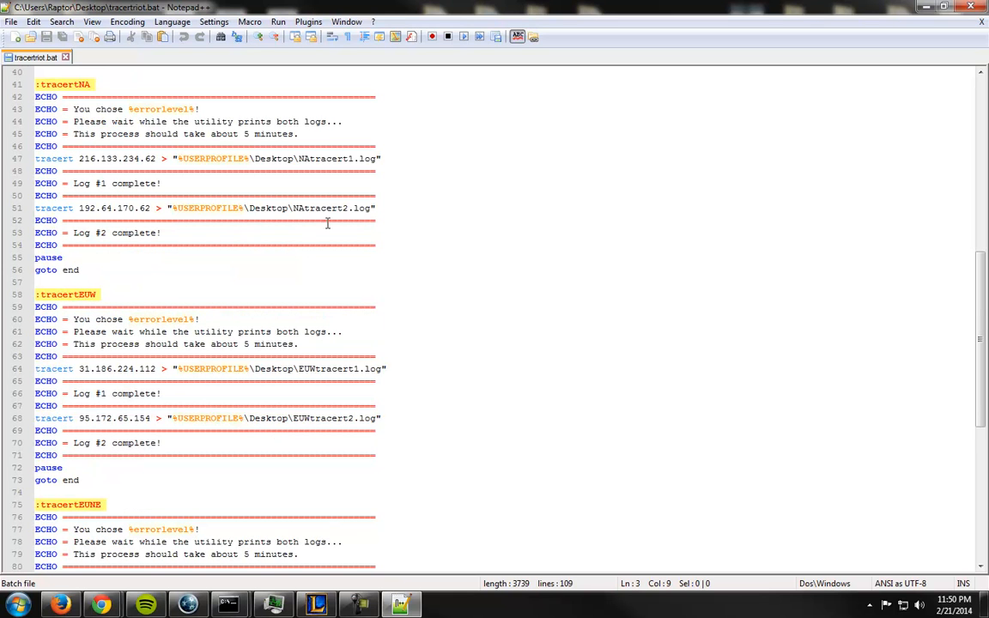
pyautogui.moveTo(101, 604)
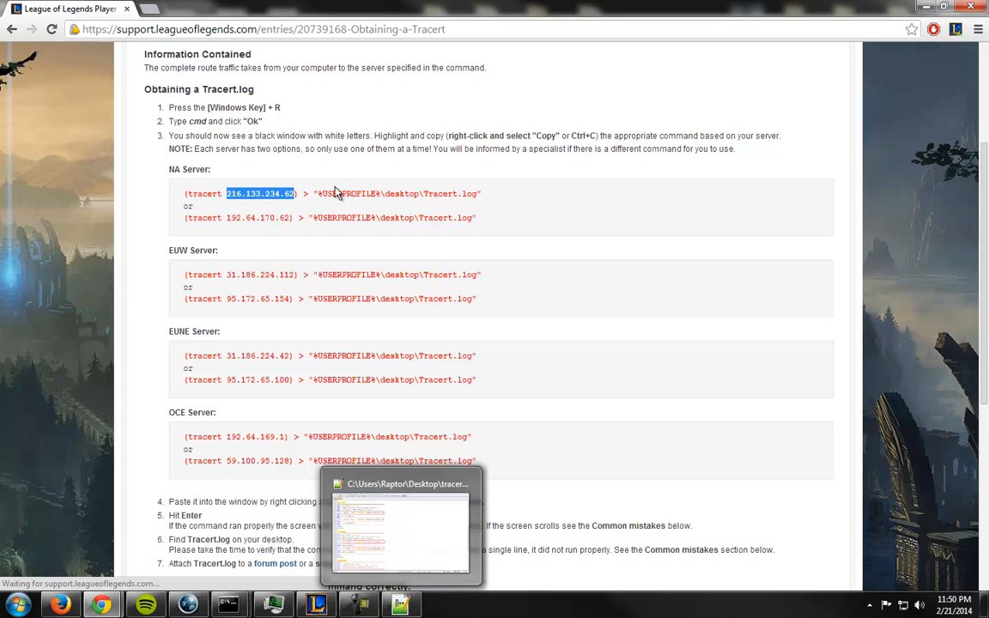
# Echo %homepath% and change into the %homepath%\Desktop folder
pyautogui.click(16, 604)
pyautogui.write('echo %homedri')
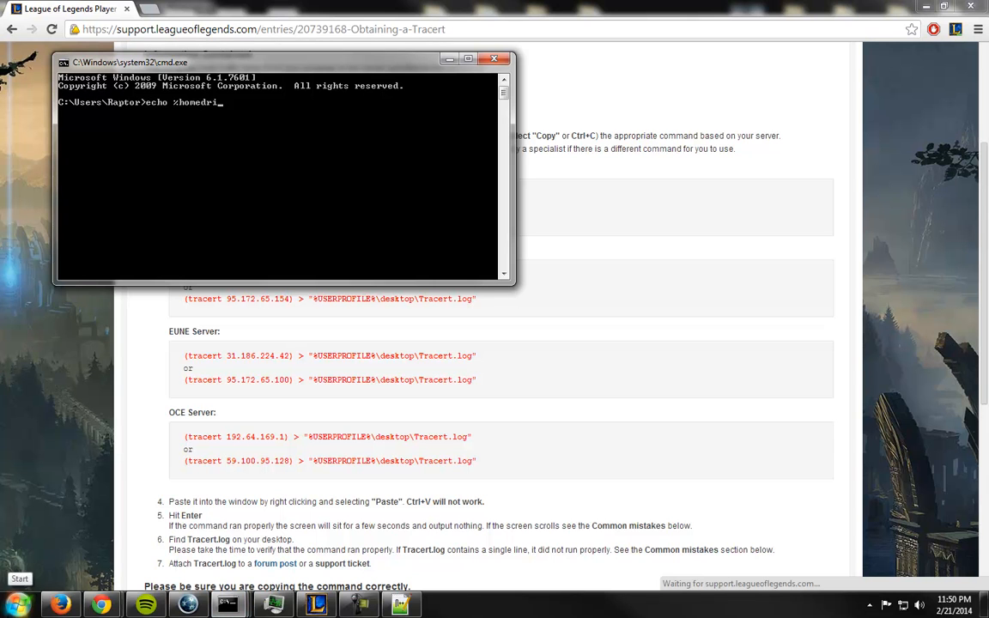
pyautogui.write('path%')
pyautogui.press('enter')
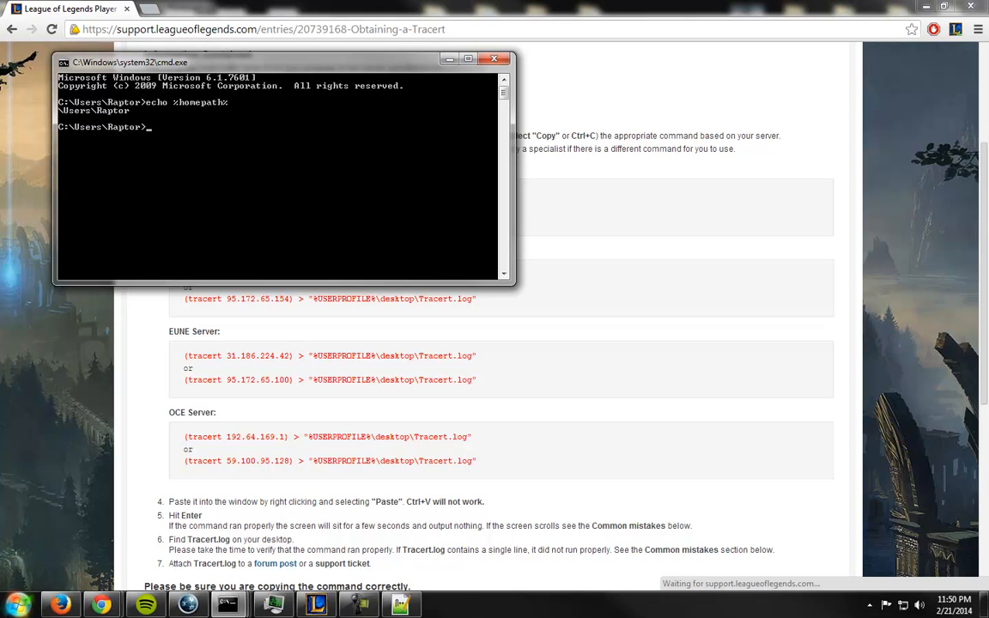
pyautogui.write('cd C:\\%')
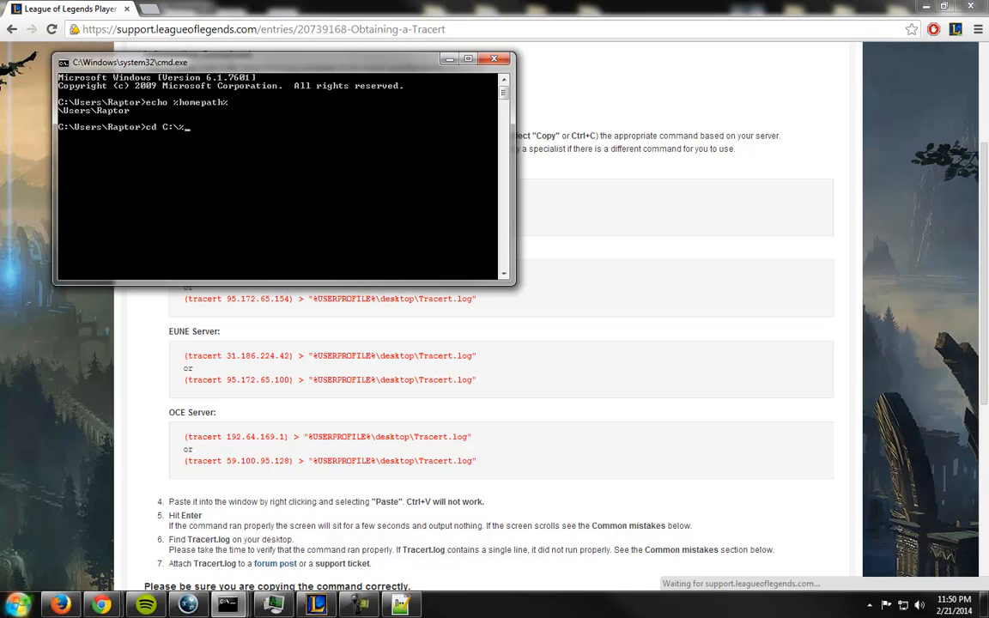
pyautogui.write('homepath%\\')
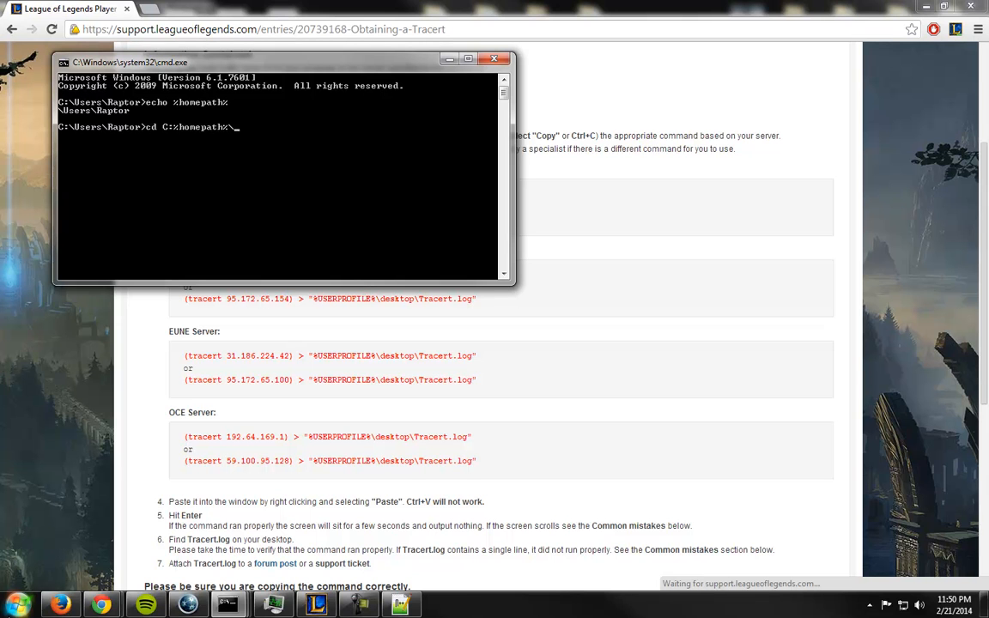
pyautogui.write('Desktop')
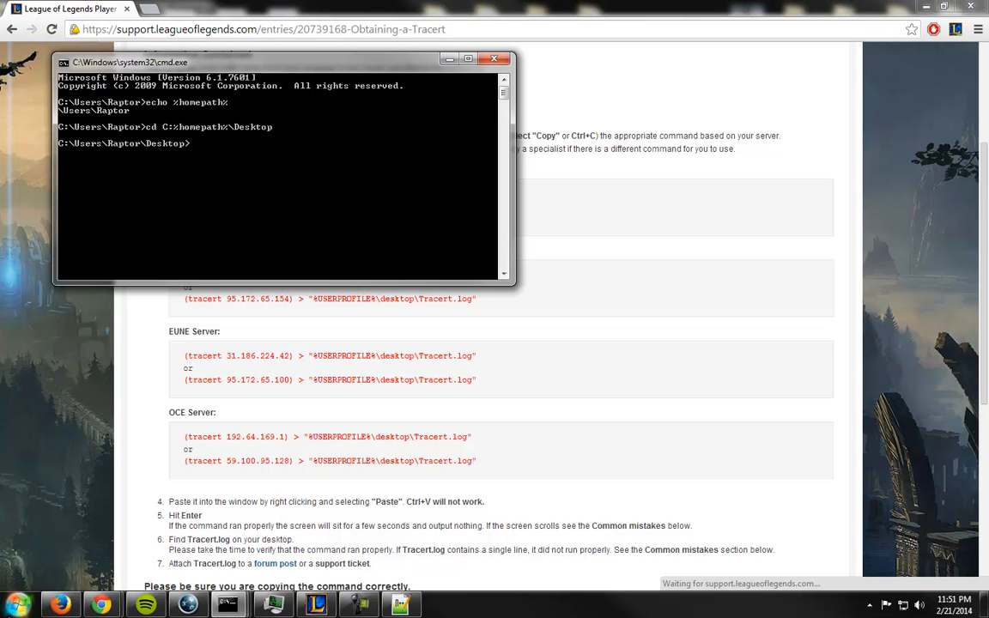
# Change into the %appdata% and %USERPROFILE% folders to test those path variables
pyautogui.write('cd %appdata%')
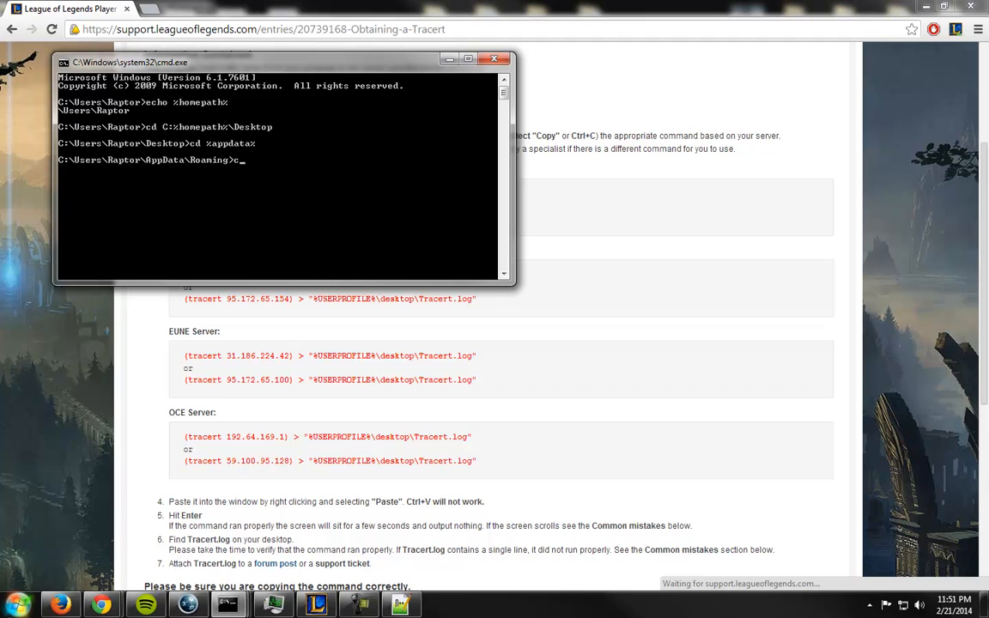
pyautogui.write('d %USERPROFIEL')
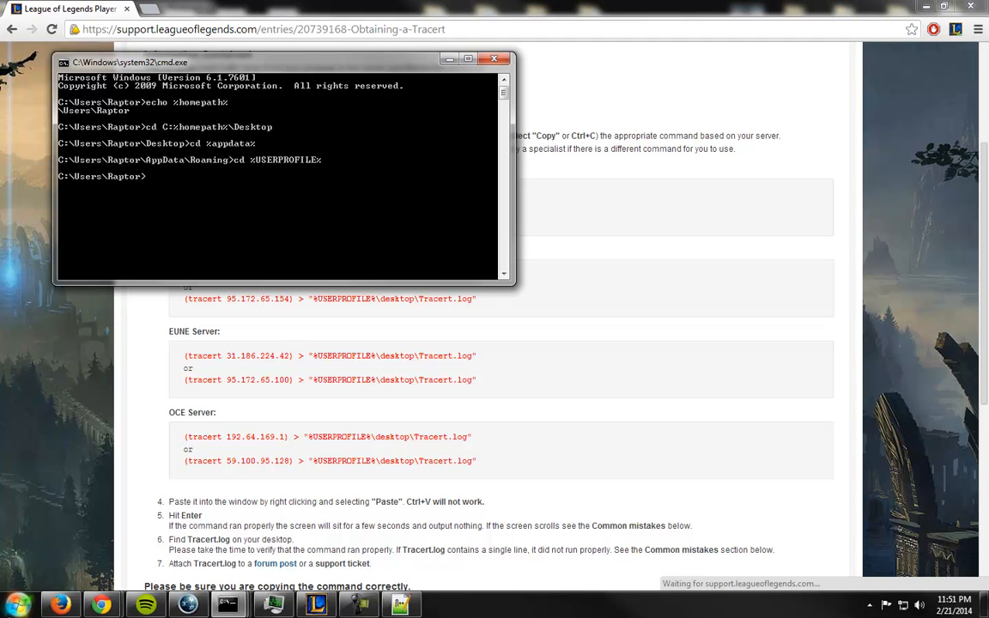
pyautogui.write('cd')
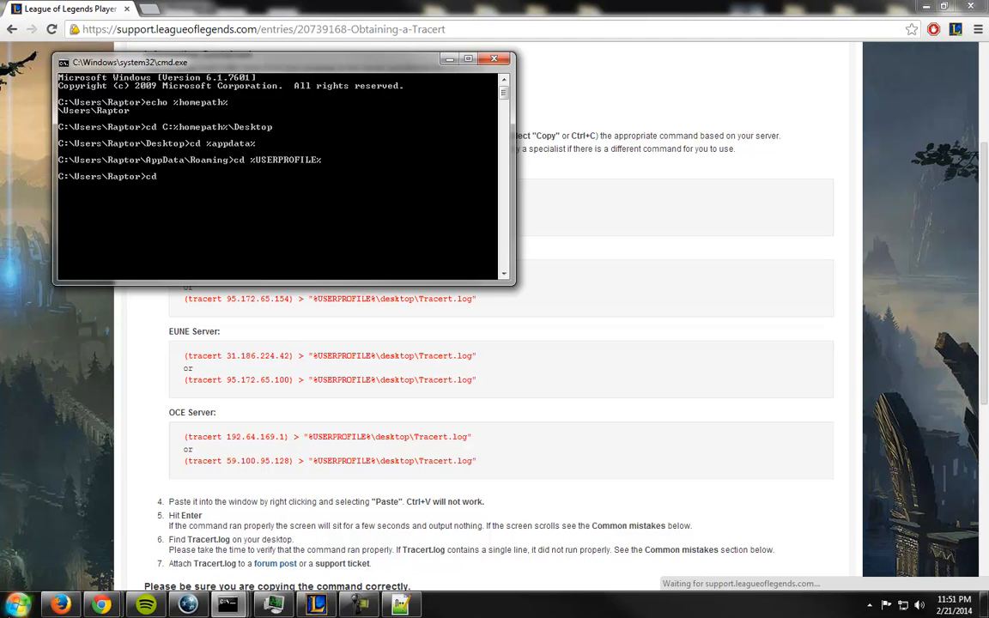
pyautogui.write('%USERPROFILE%\\Des')
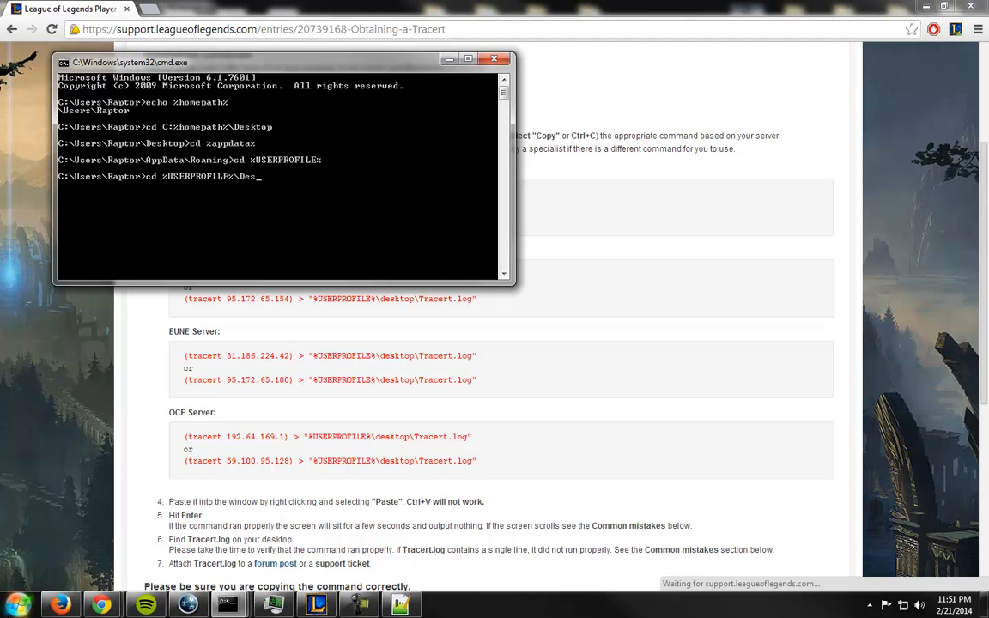
pyautogui.press('Enter')
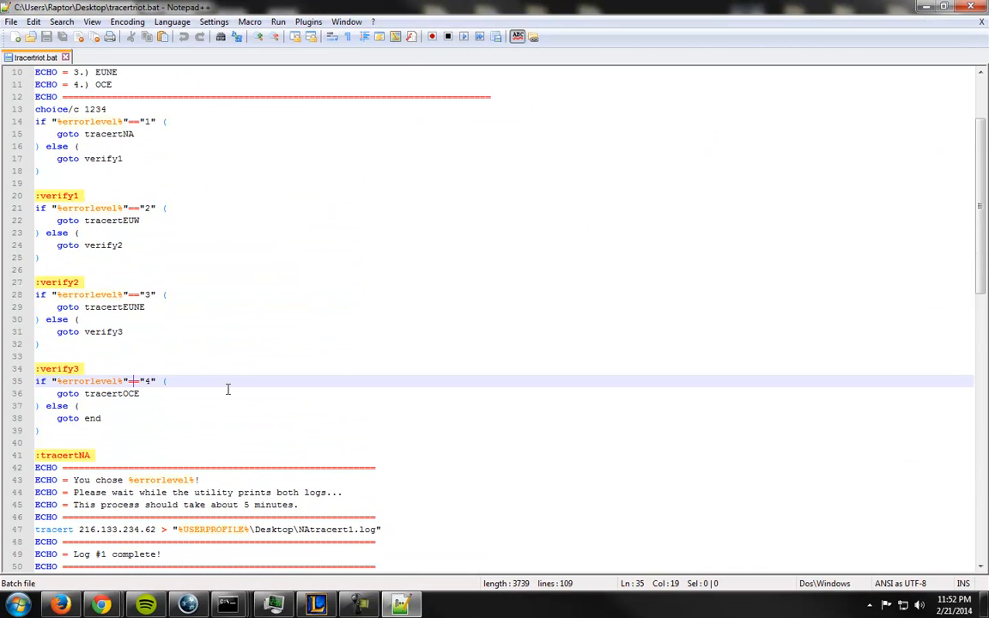
pyautogui.moveTo(90, 417)
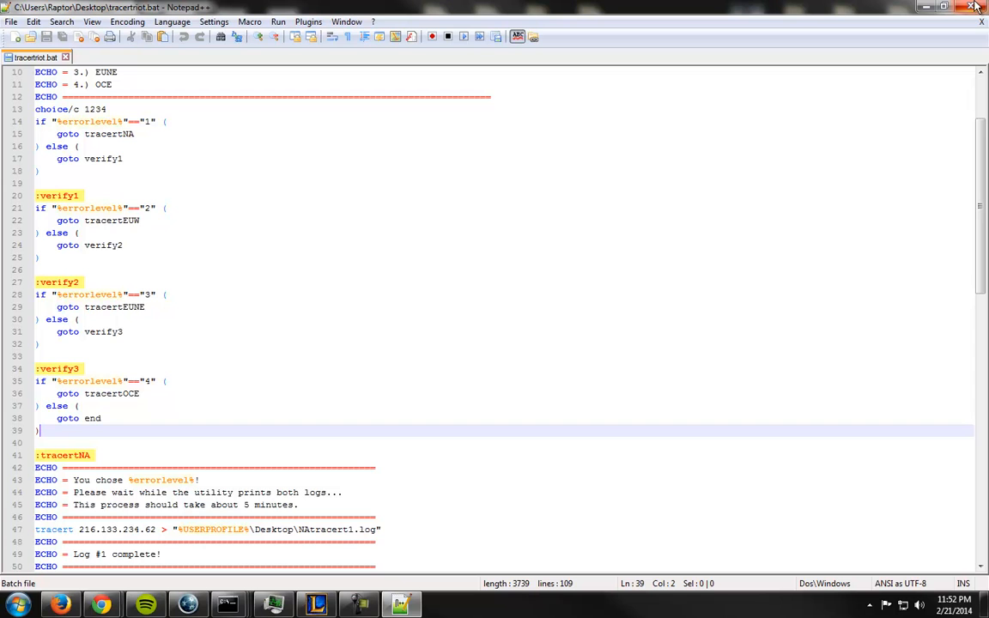
# Scroll down through the verify labels in the batch file
pyautogui.scroll(-3)
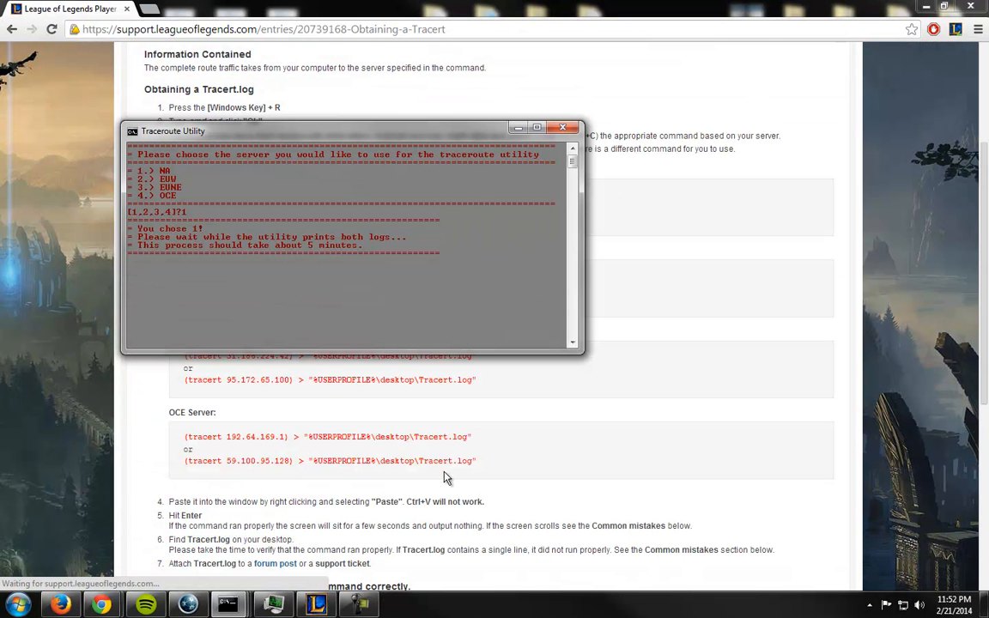
pyautogui.moveTo(429, 378)
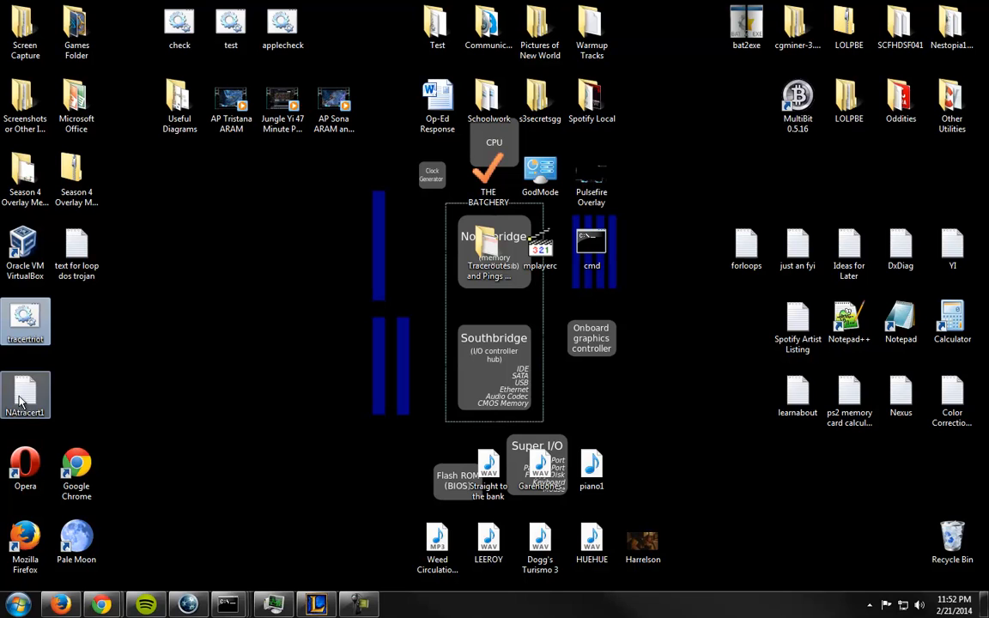
# Run the traceroute batch file from the desktop so the NA logs get written
pyautogui.doubleClick(24, 395)
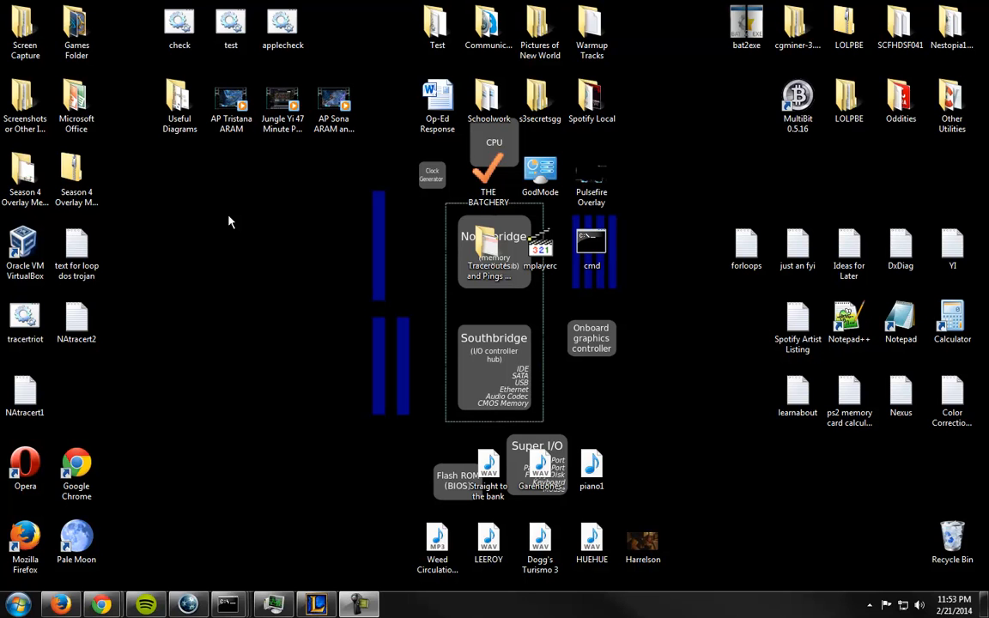
# Bring up the finished Traceroute Utility window and close it, leaving both NAtracert logs on the desktop
pyautogui.click(76, 321)
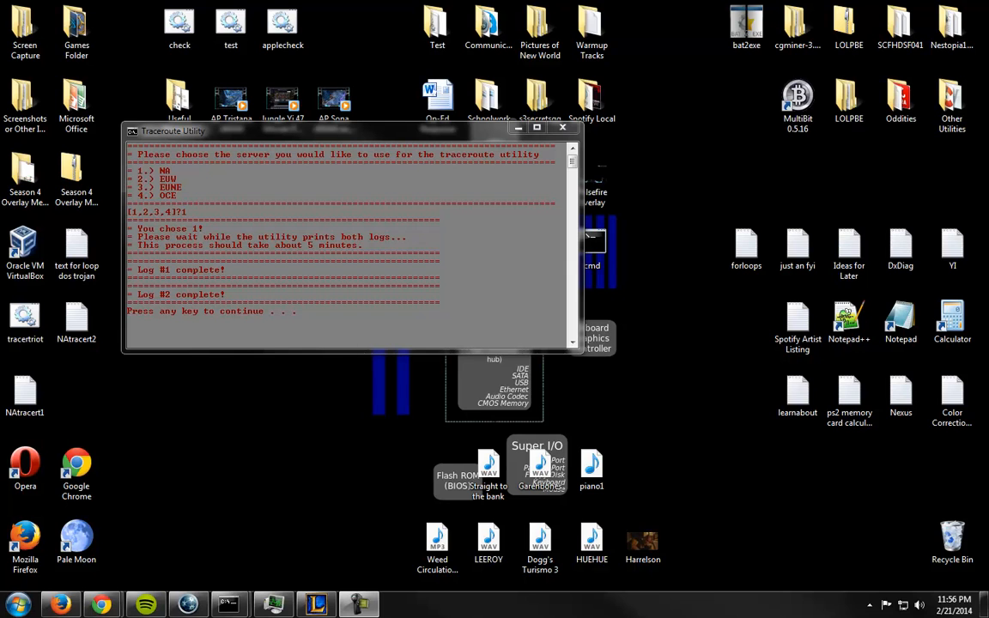
pyautogui.moveTo(146, 265)
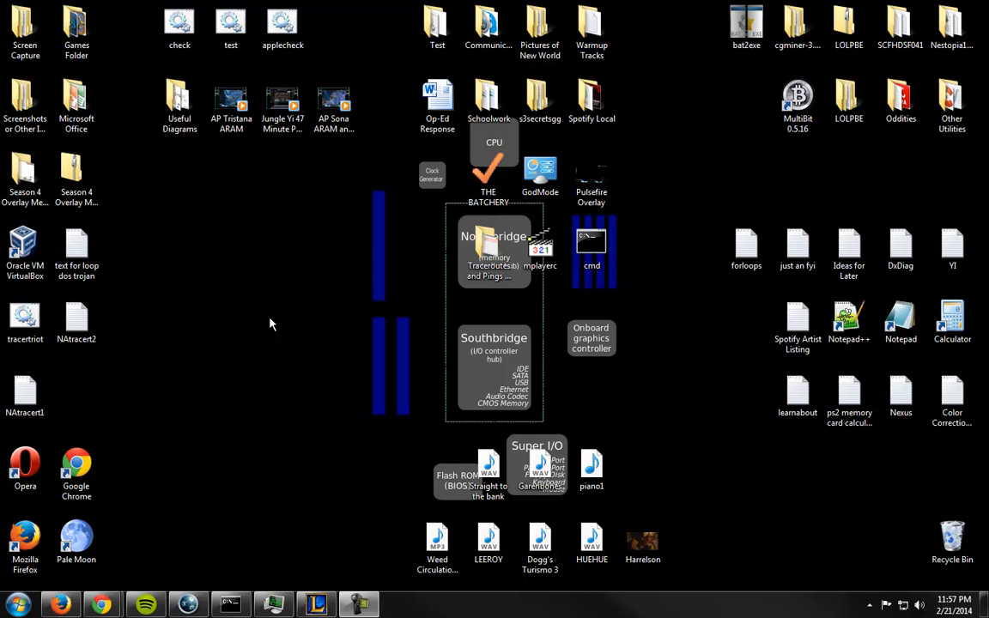
pyautogui.moveTo(16, 369)
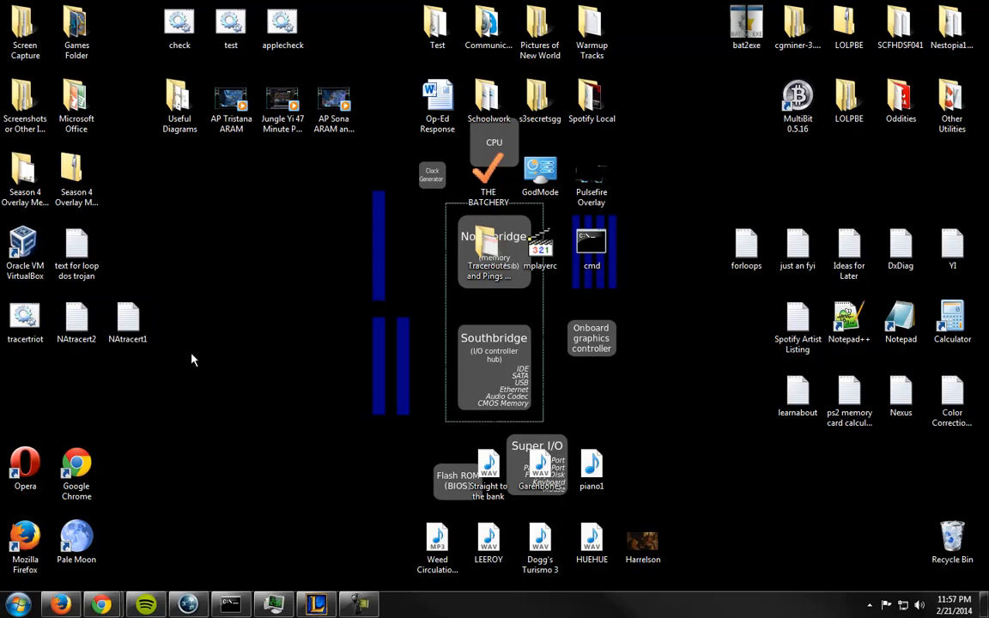
pyautogui.moveTo(127, 315)
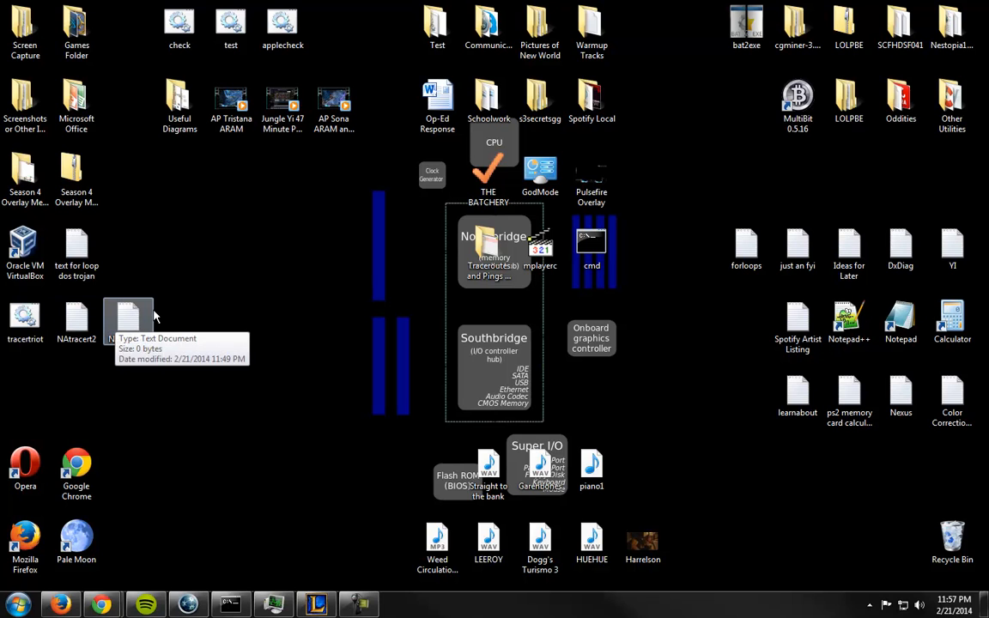
pyautogui.moveTo(216, 344)
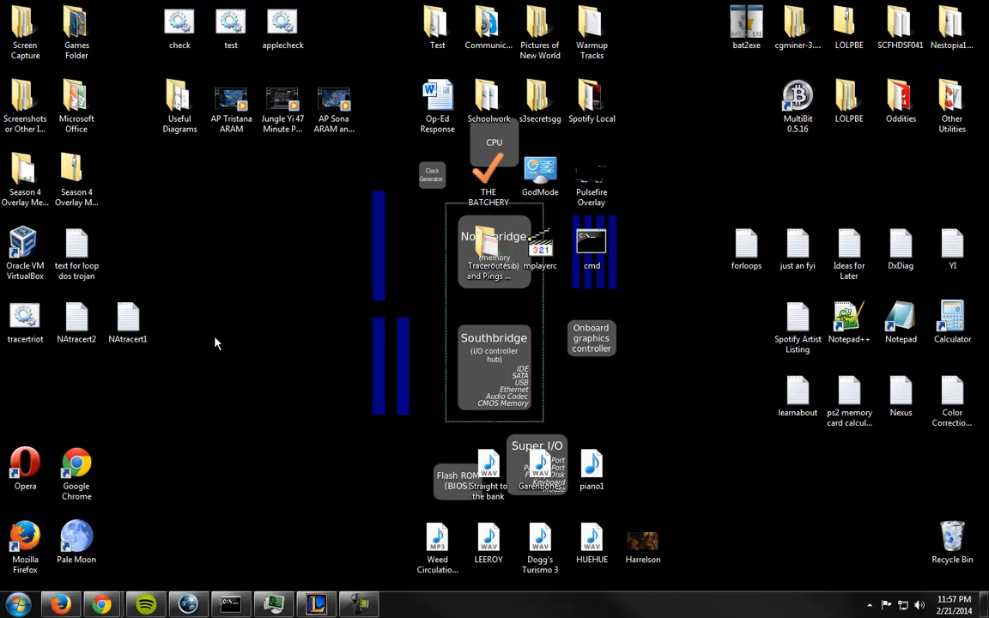
pyautogui.moveTo(483, 490)
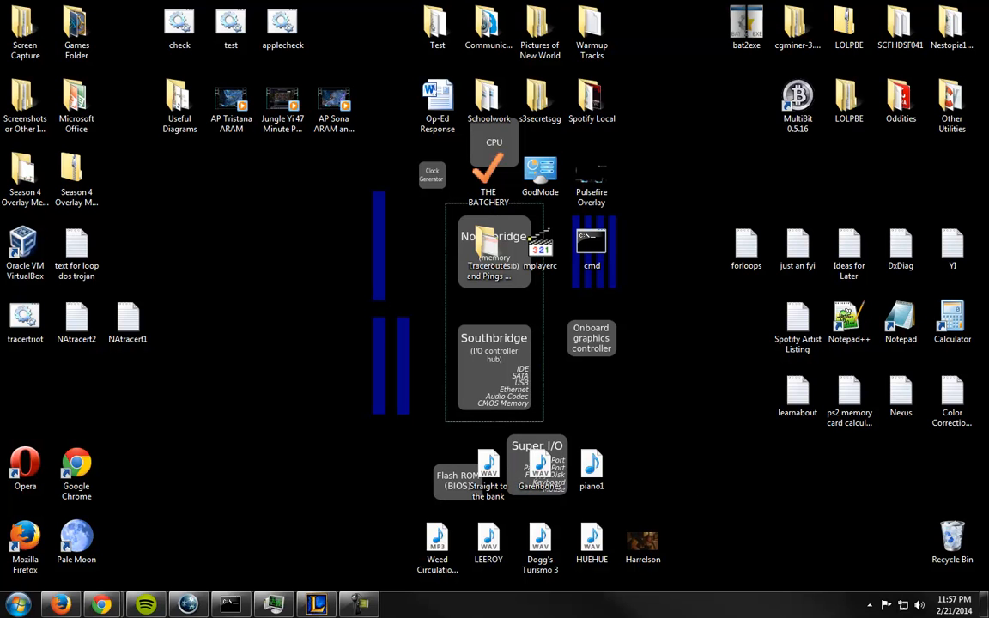
pyautogui.click(642, 543)
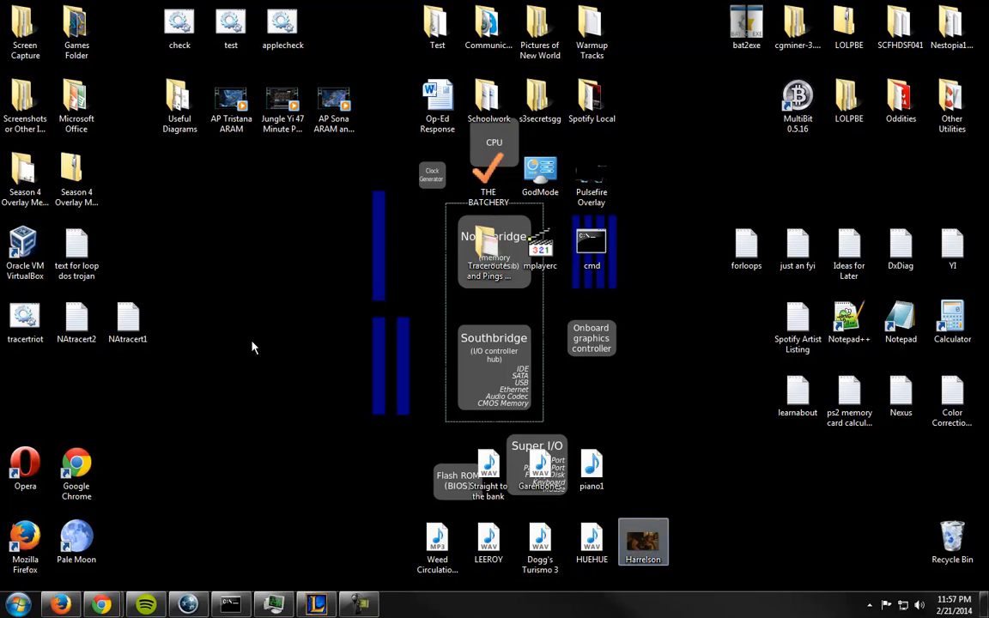